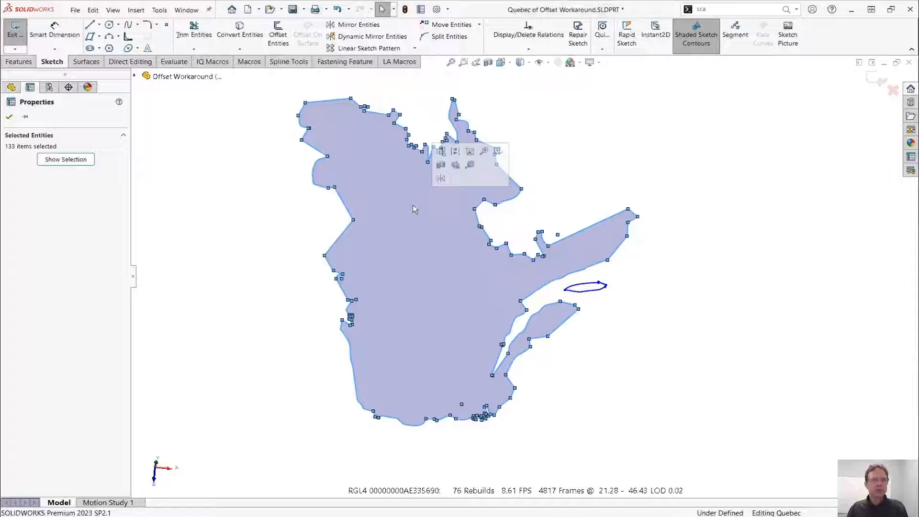
- Attempt a reversed 1 mm Offset Entities of the Quebec outline and dismiss the resulting failure message
{"action": "left_click", "coordinate": [277, 34]}
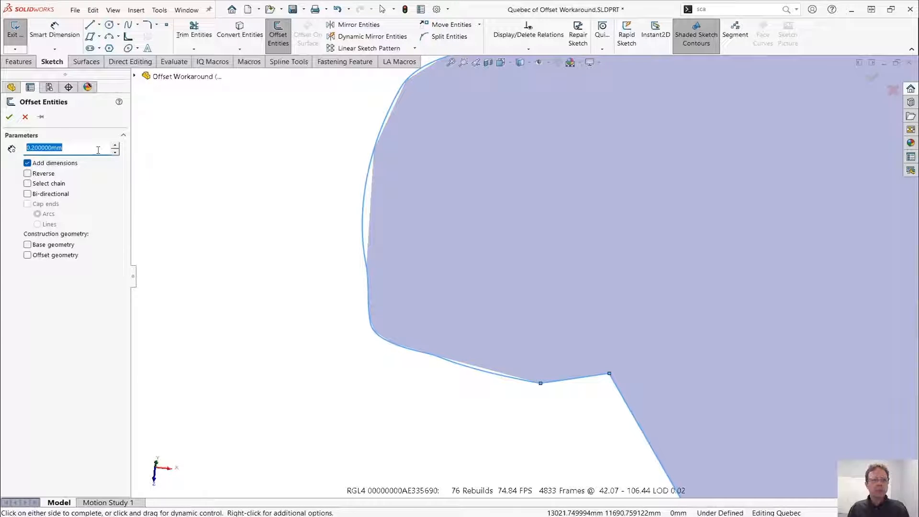
{"action": "type", "text": "1.000000mm"}
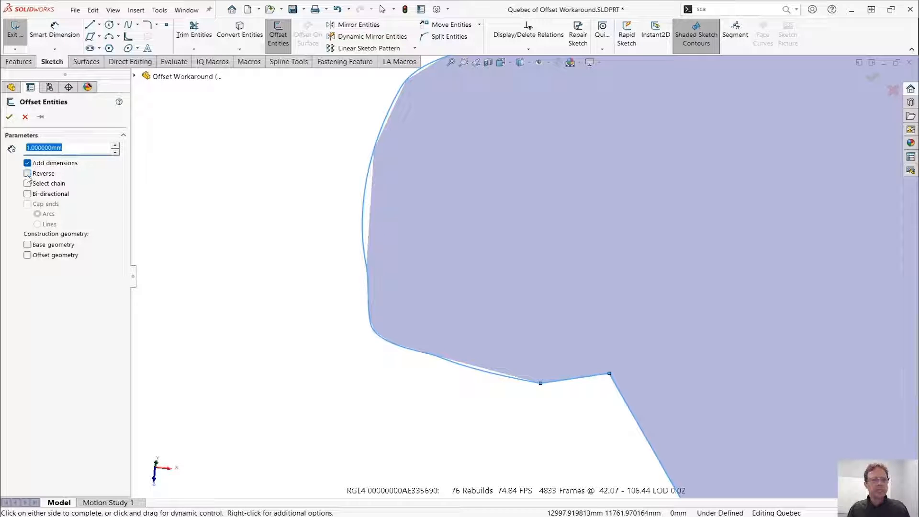
{"action": "left_click", "coordinate": [28, 173]}
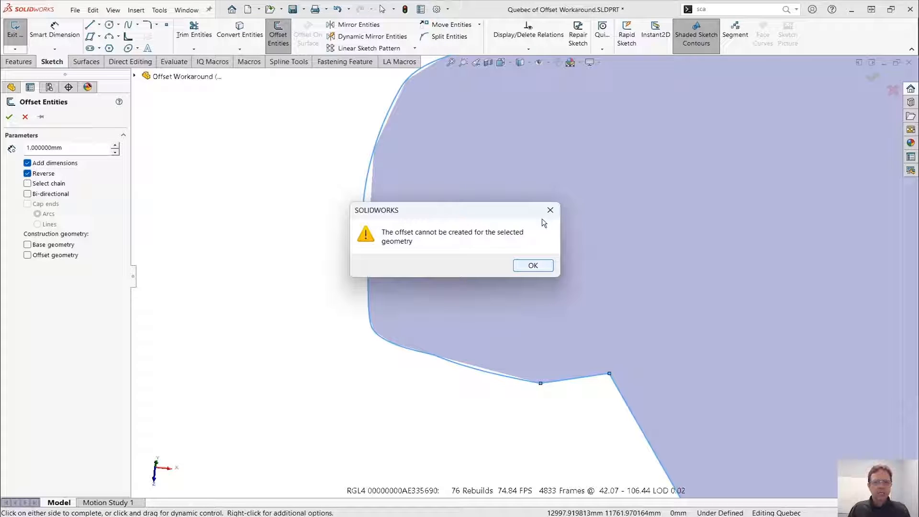
{"action": "left_click", "coordinate": [532, 265]}
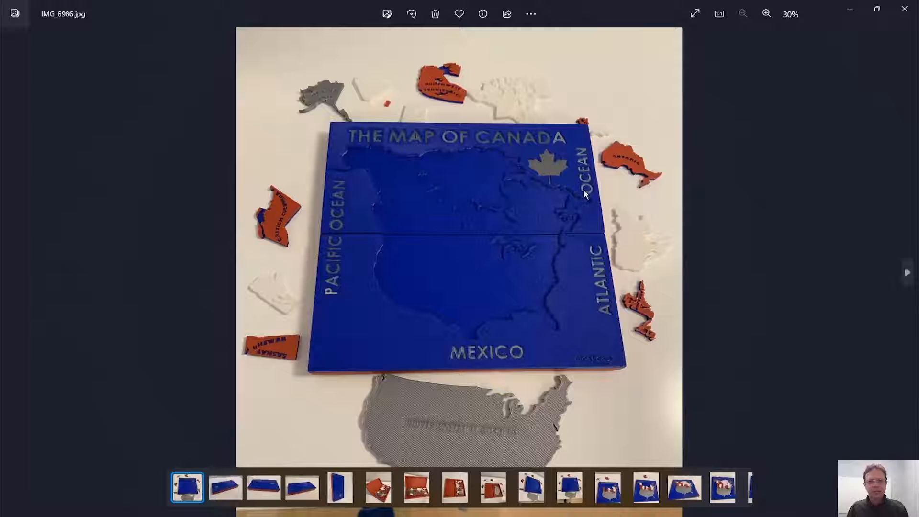
- Step through the Map of Canada puzzle photos, ending on the assembled map with province pieces
{"action": "left_click", "coordinate": [225, 488]}
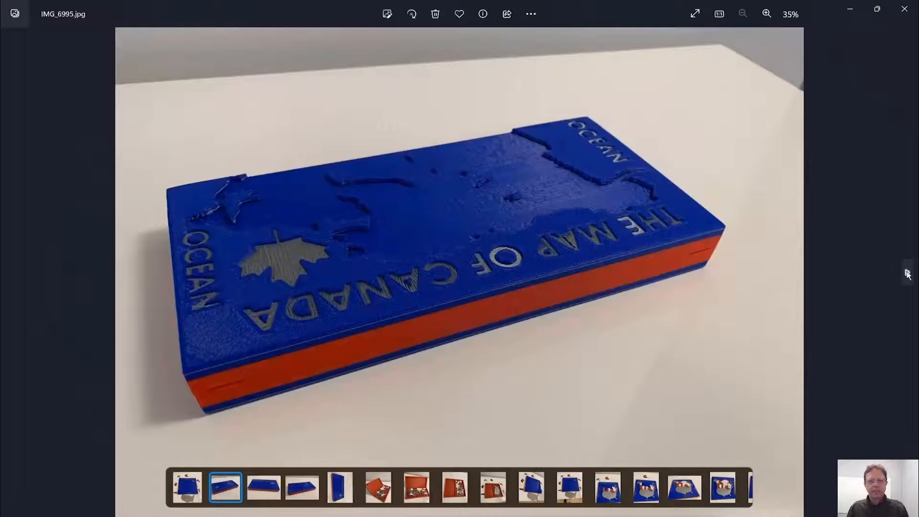
{"action": "left_click", "coordinate": [264, 487]}
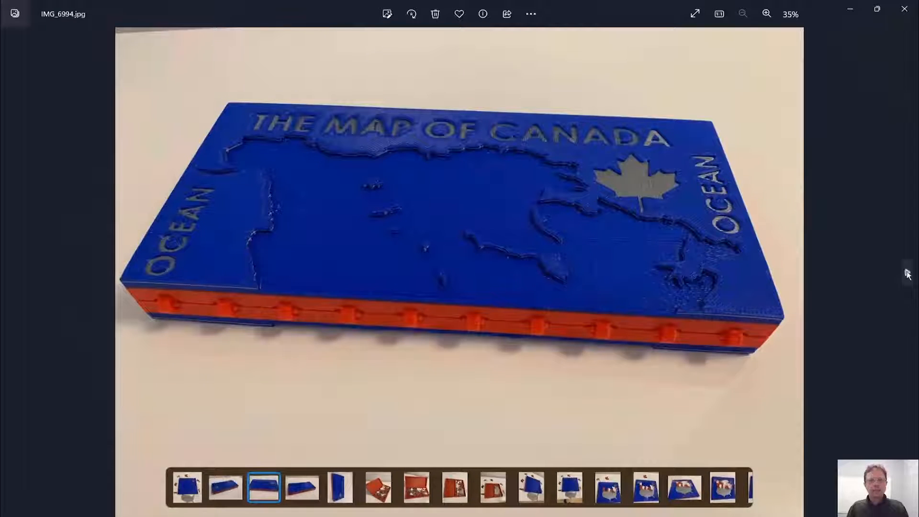
{"action": "left_click", "coordinate": [340, 488]}
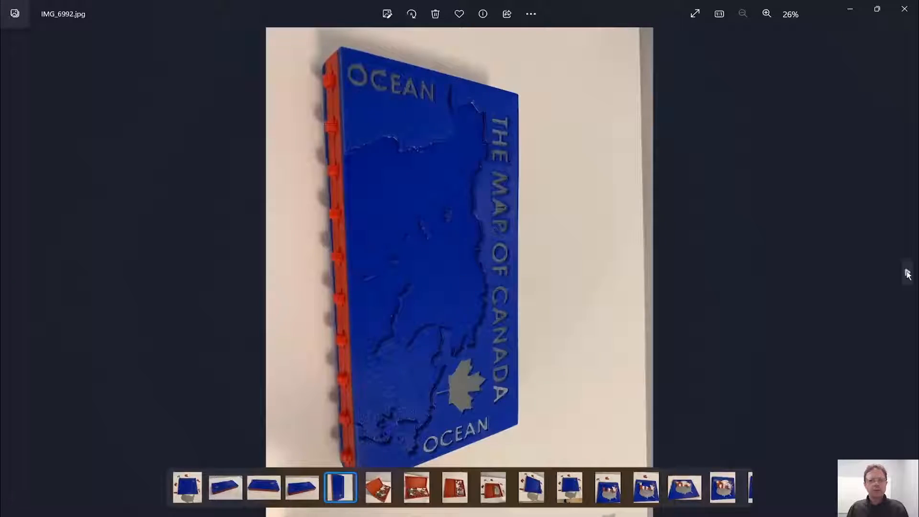
{"action": "left_click", "coordinate": [415, 487]}
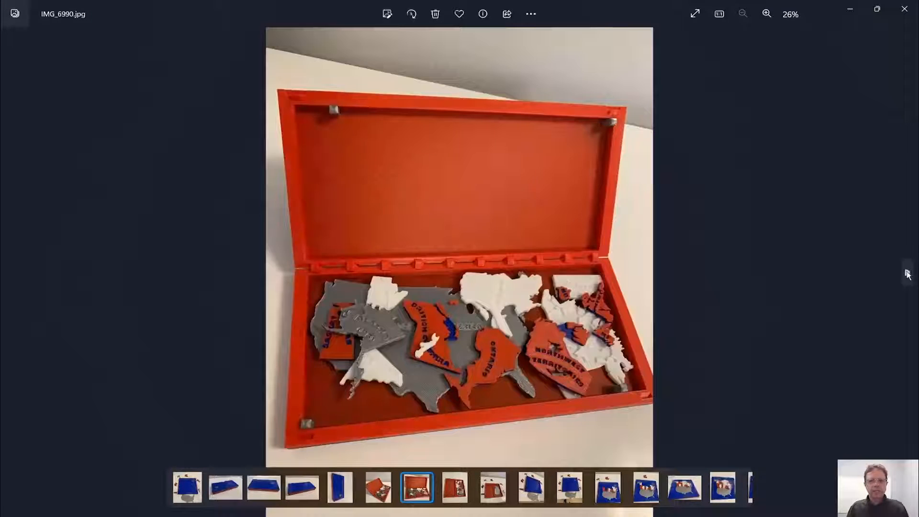
{"action": "left_click", "coordinate": [493, 488]}
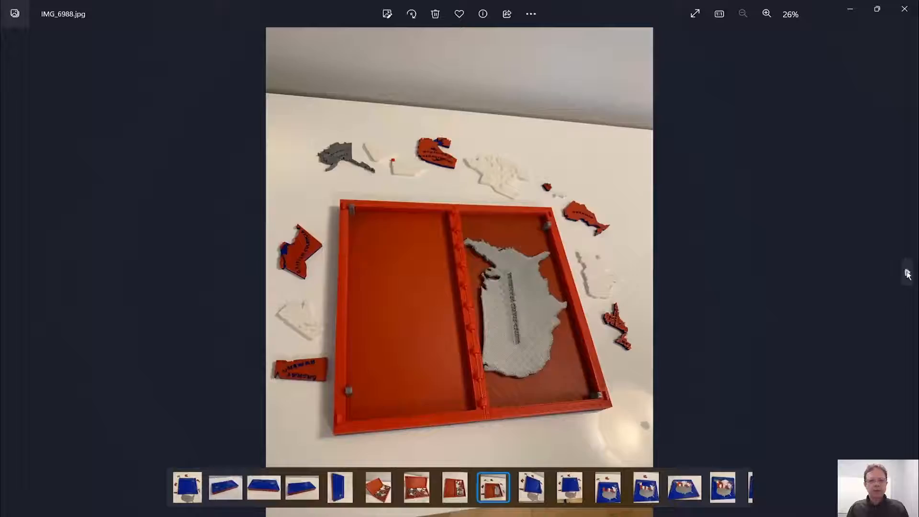
{"action": "left_click", "coordinate": [569, 488]}
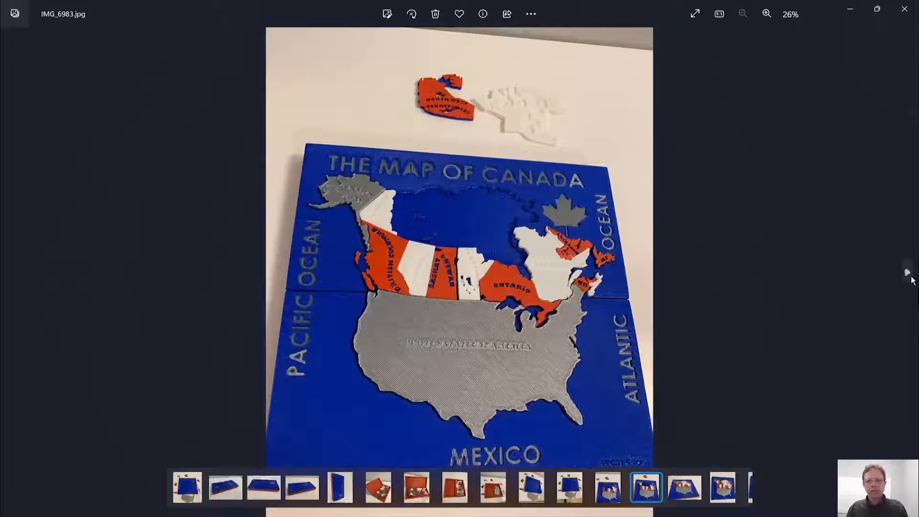
{"action": "left_click", "coordinate": [685, 487]}
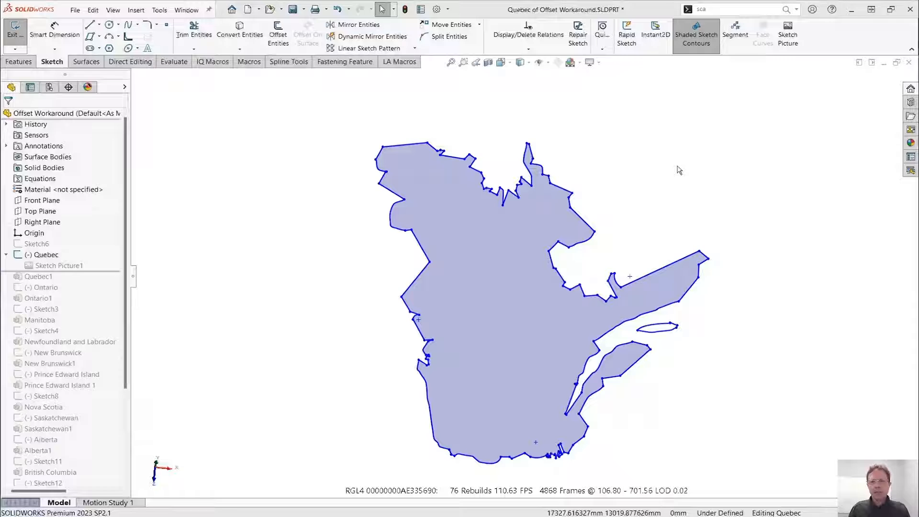
{"action": "mouse_move", "coordinate": [705, 165]}
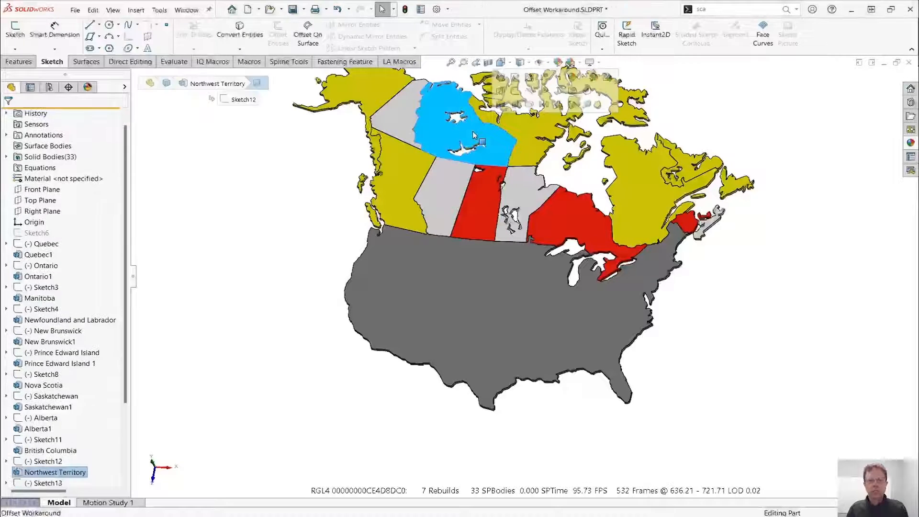
- Start a new sketch on the top face of the Northwest Territory body
{"action": "right_click", "coordinate": [474, 136]}
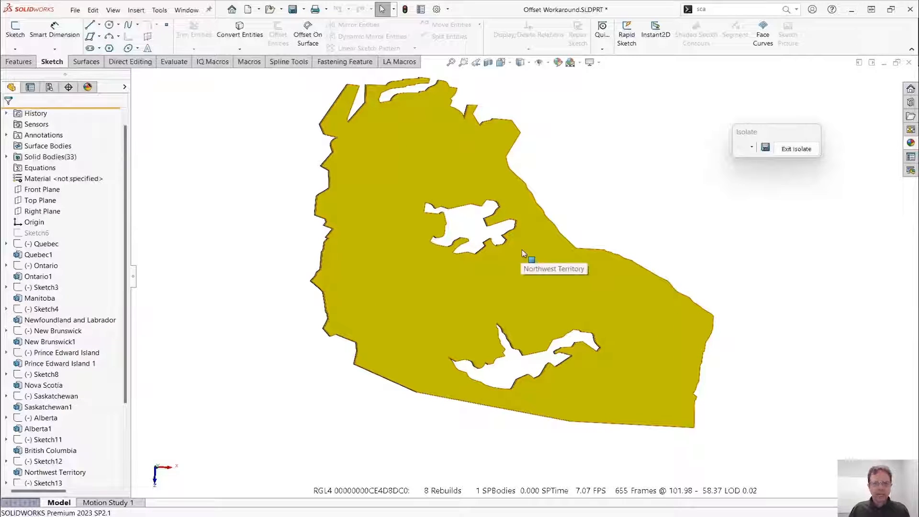
{"action": "left_click", "coordinate": [522, 252]}
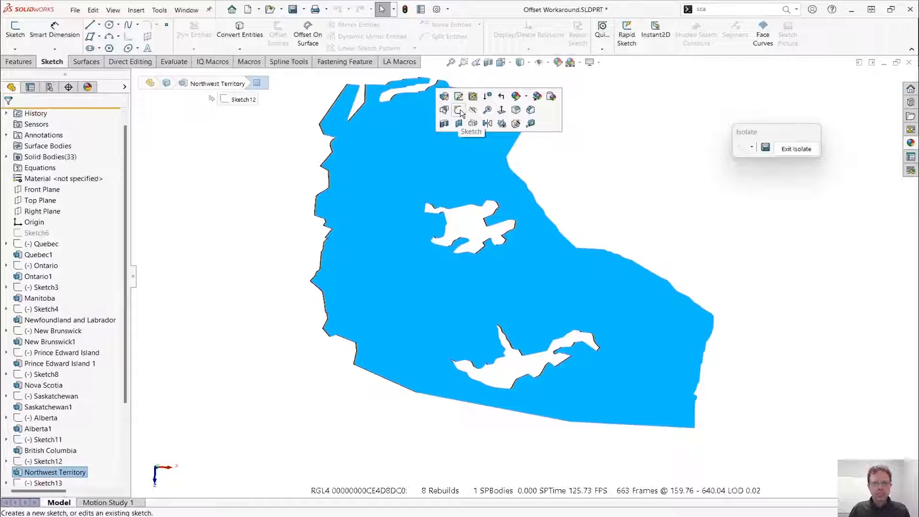
{"action": "left_click", "coordinate": [459, 110]}
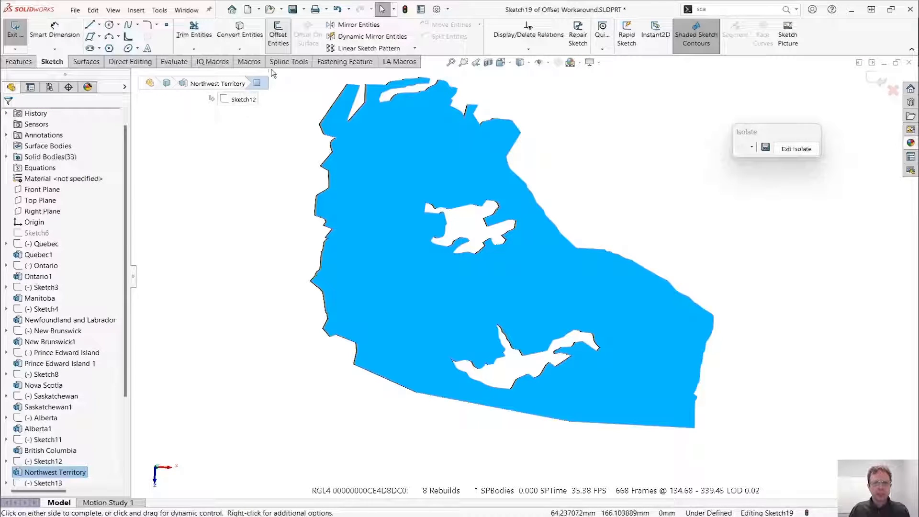
- Attempt a 0.2 mm reversed Offset Entities of the territory outline and dismiss both offset-too-big errors
{"action": "left_click", "coordinate": [278, 34]}
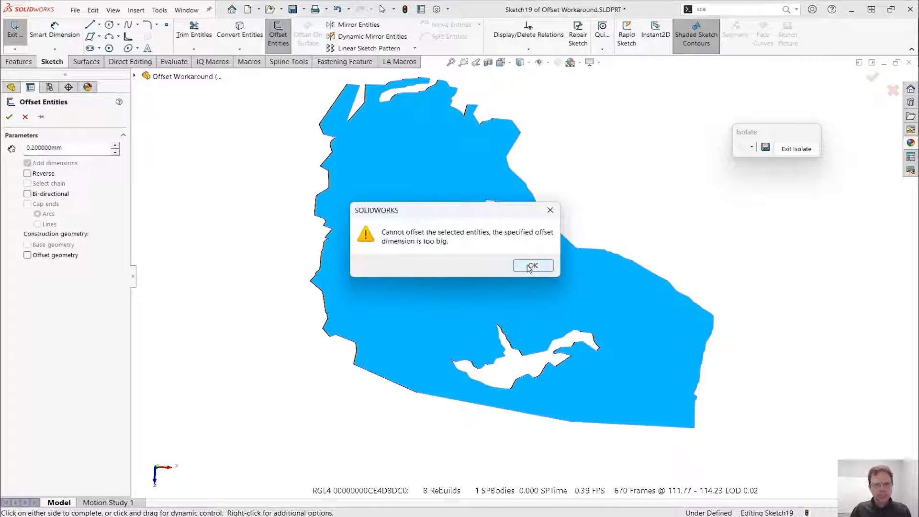
{"action": "left_click", "coordinate": [532, 265]}
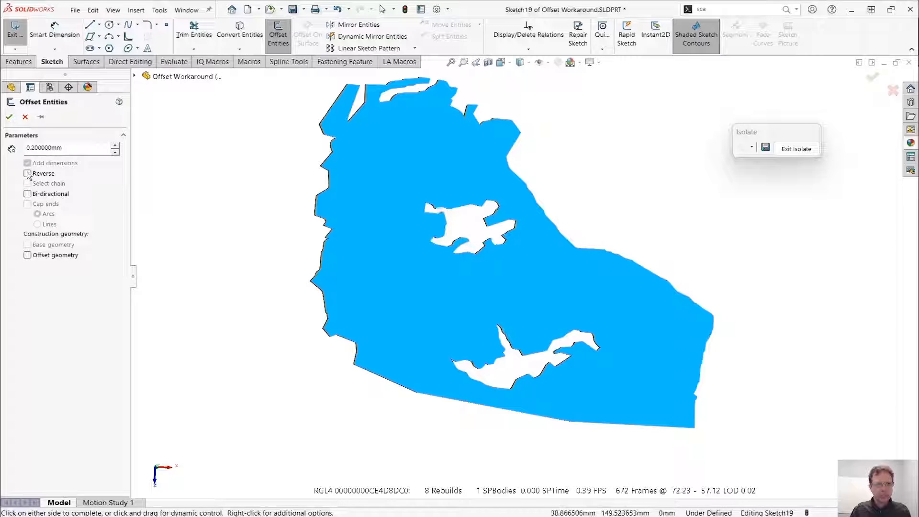
{"action": "left_click", "coordinate": [27, 174]}
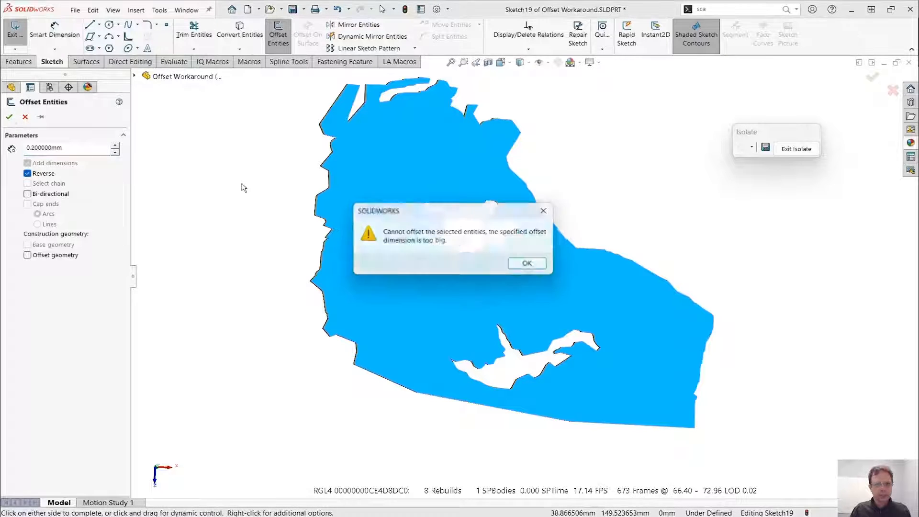
{"action": "left_click", "coordinate": [526, 263]}
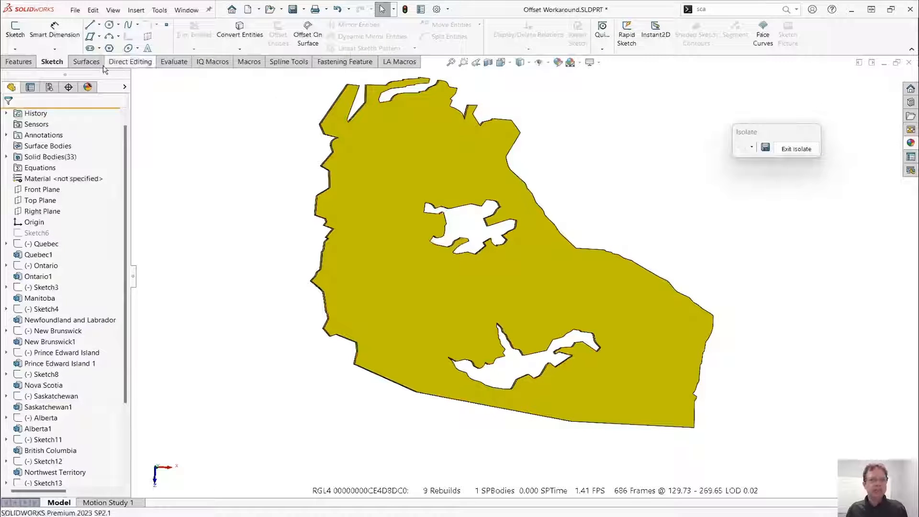
- Show the Surfaces commands after leaving the sketch
{"action": "left_click", "coordinate": [85, 62]}
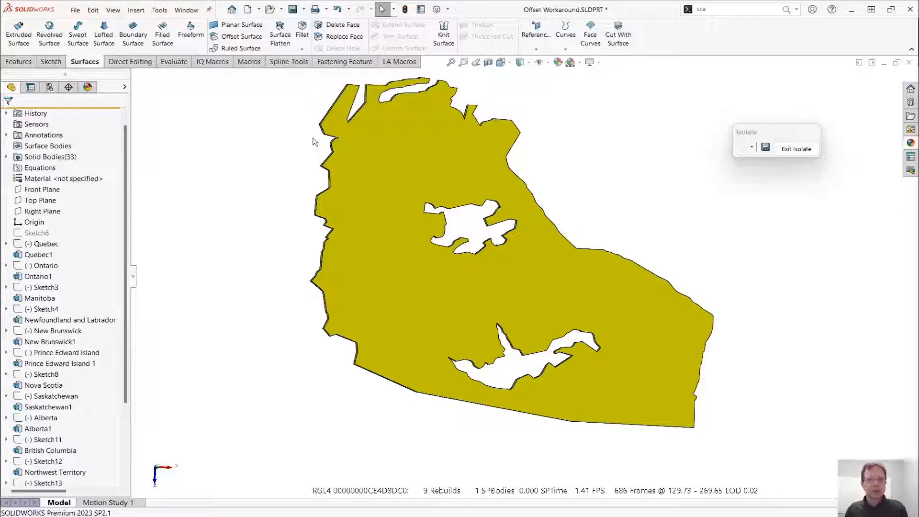
{"action": "mouse_move", "coordinate": [241, 36]}
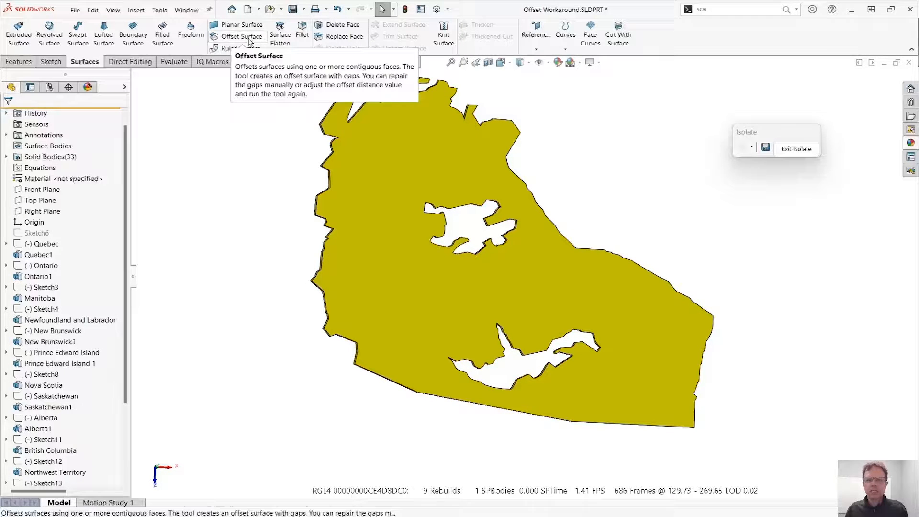
- Apply a 0.2 mm Offset Surface to the territory's faces, which flags FailingFace<110> as a rebuild error
{"action": "left_click", "coordinate": [241, 36]}
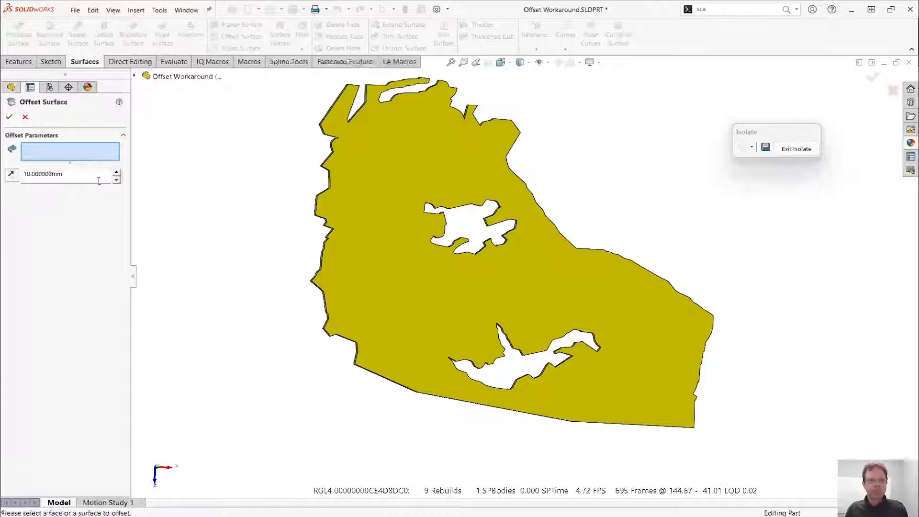
{"action": "type", "text": "2"}
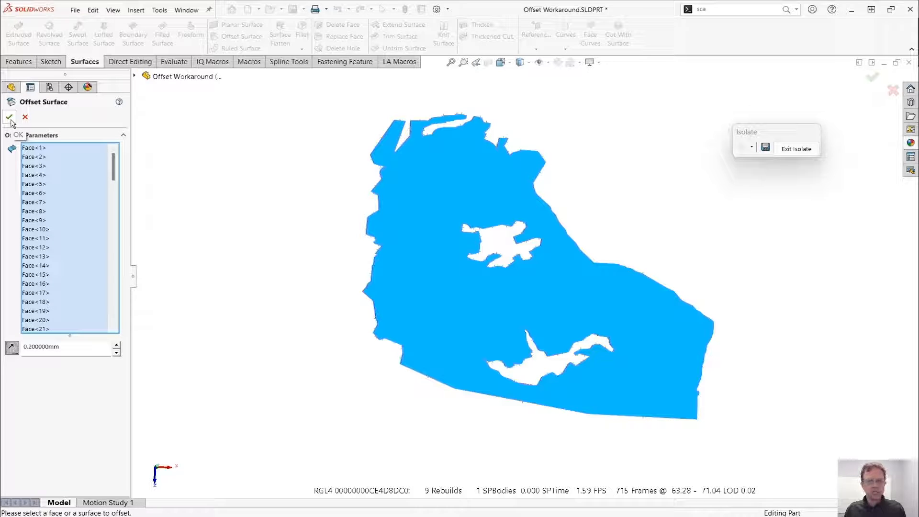
{"action": "left_click", "coordinate": [10, 117]}
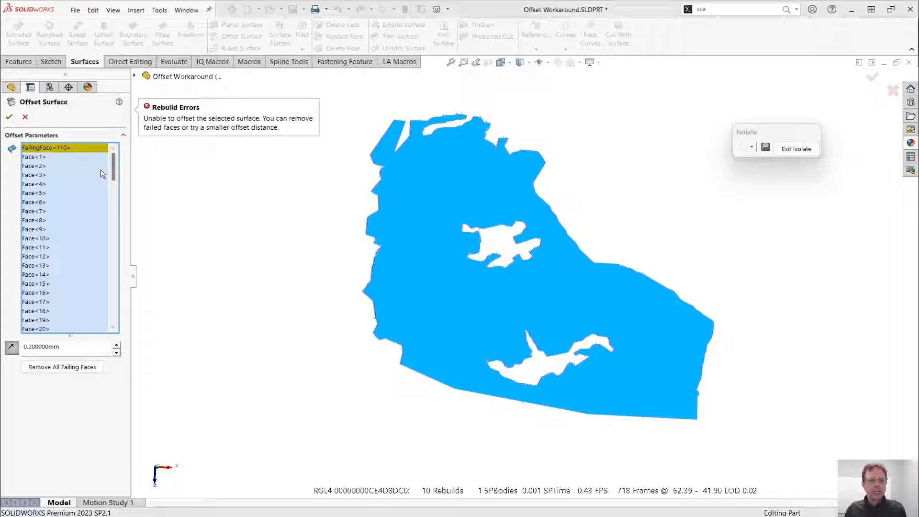
{"action": "right_click", "coordinate": [33, 193]}
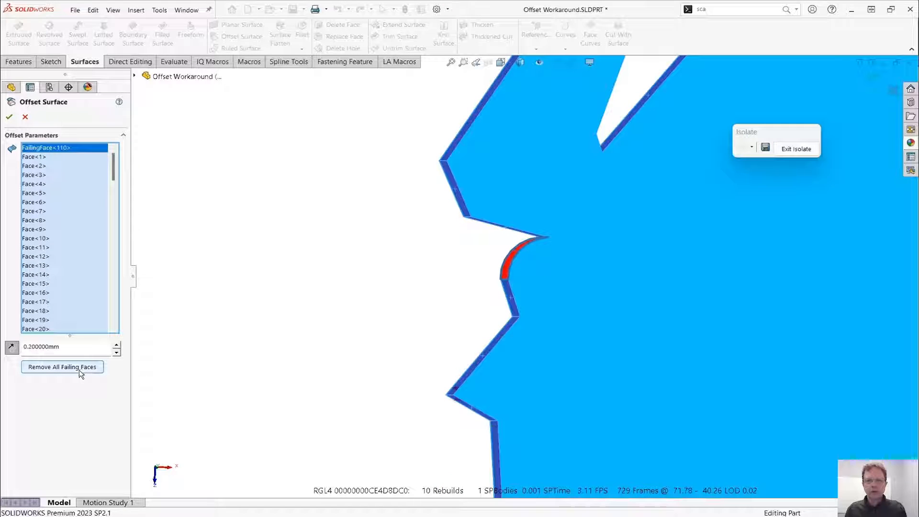
- Remove the failing face and complete the 0.2 mm offset surface as a new surface body
{"action": "left_click", "coordinate": [62, 366]}
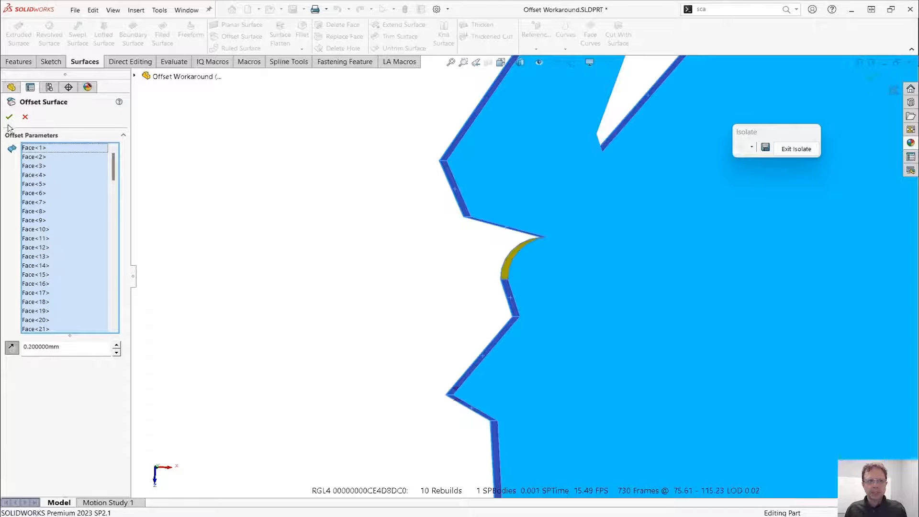
{"action": "right_click", "coordinate": [47, 156]}
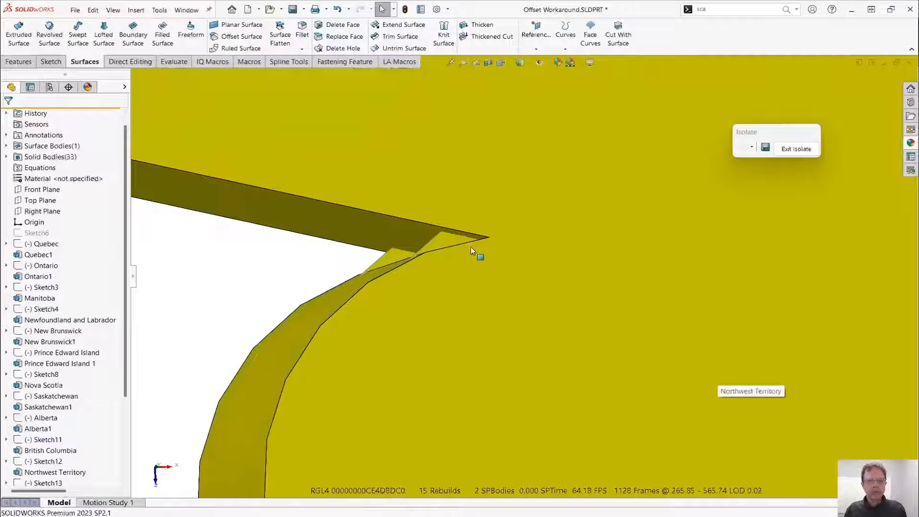
- Colour the Surface-Offset2 surface cyan (RGB 0,255,255) via its Appearance
{"action": "right_click", "coordinate": [50, 157]}
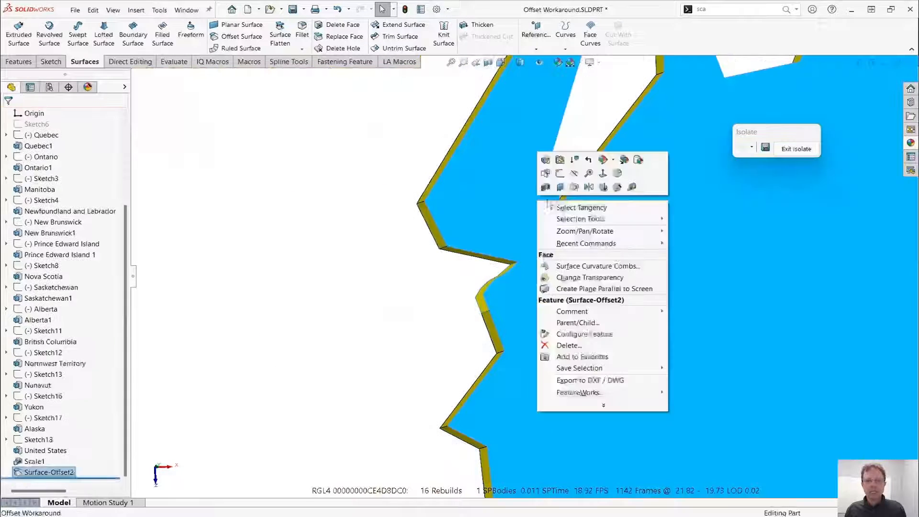
{"action": "left_click", "coordinate": [603, 160]}
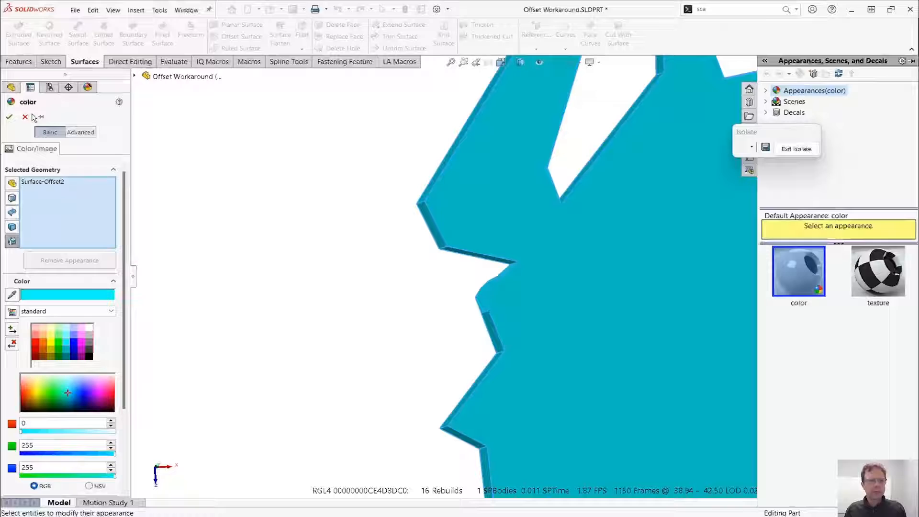
{"action": "left_click", "coordinate": [9, 117]}
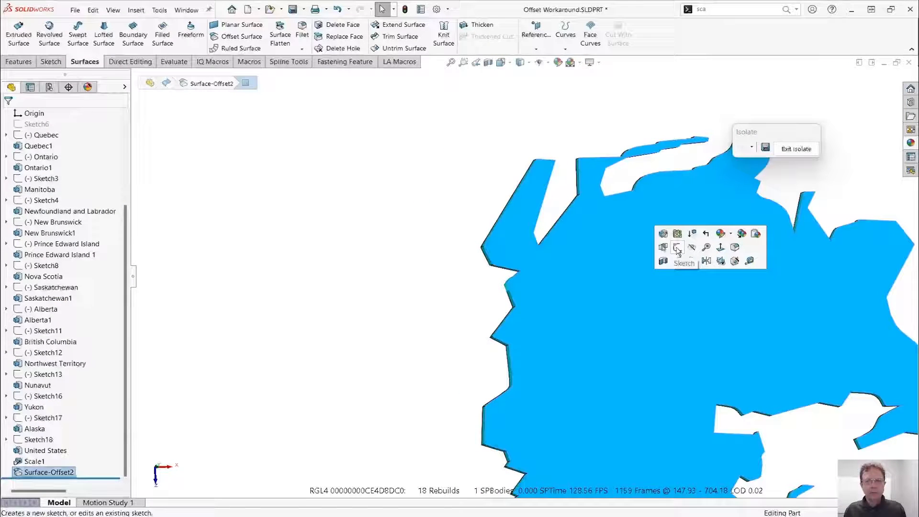
- Create Sketch20 on the offset surface and convert its outline edges into sketch lines
{"action": "left_click", "coordinate": [676, 247]}
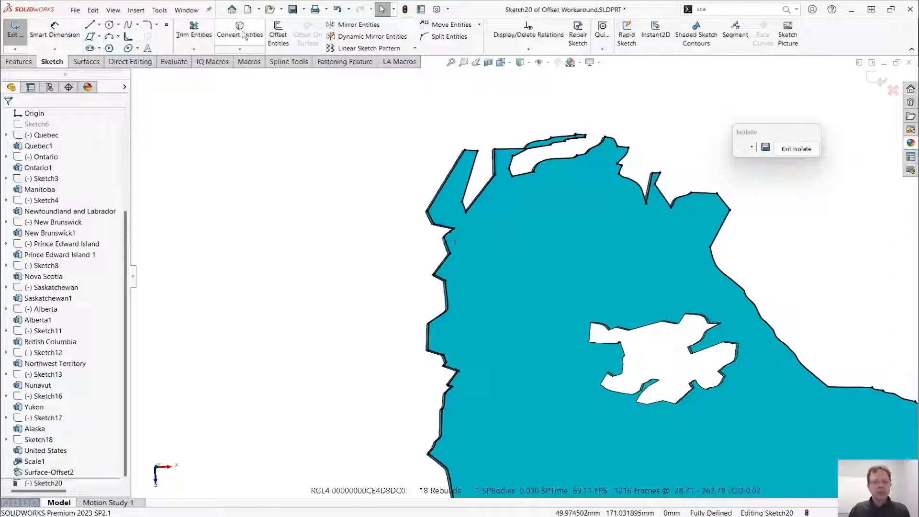
{"action": "left_click", "coordinate": [240, 34]}
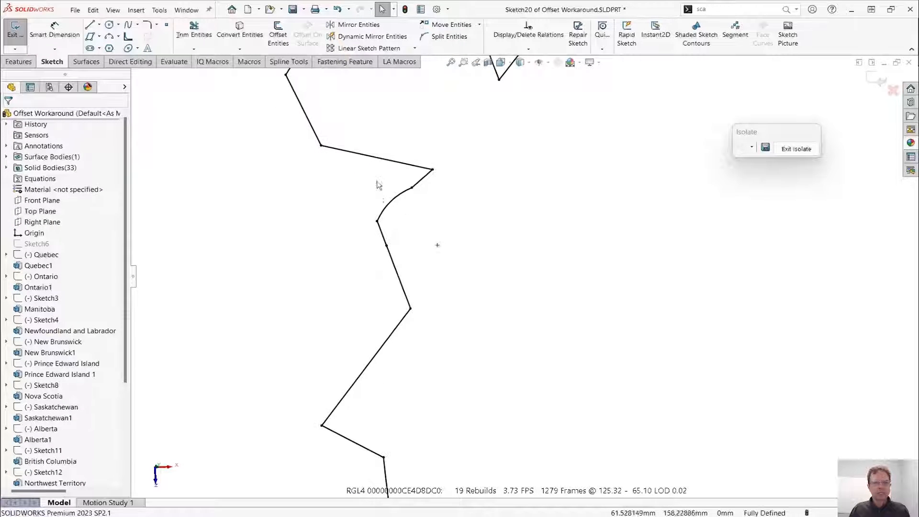
{"action": "mouse_move", "coordinate": [402, 191]}
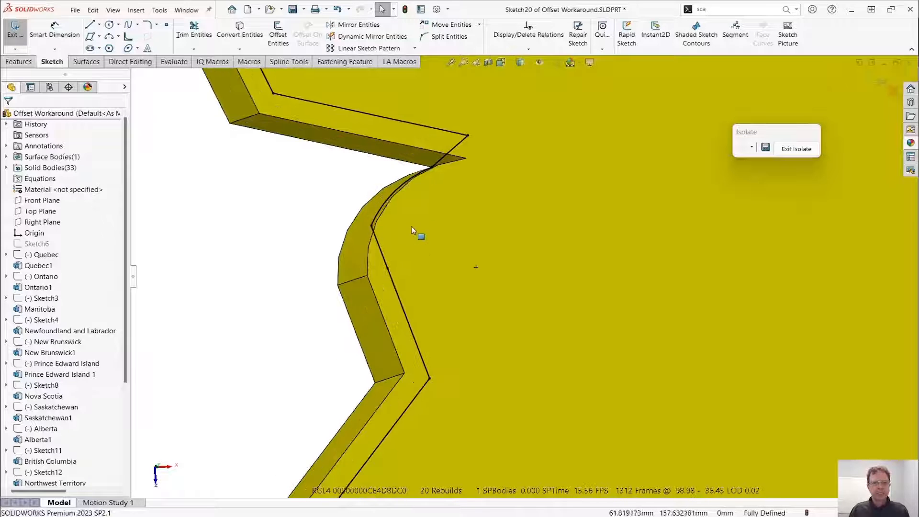
- Zoom to check Sketch20's outline sits just inside the territory edge, then show the Surfaces commands
{"action": "scroll", "scroll_direction": "down", "scroll_amount": 3}
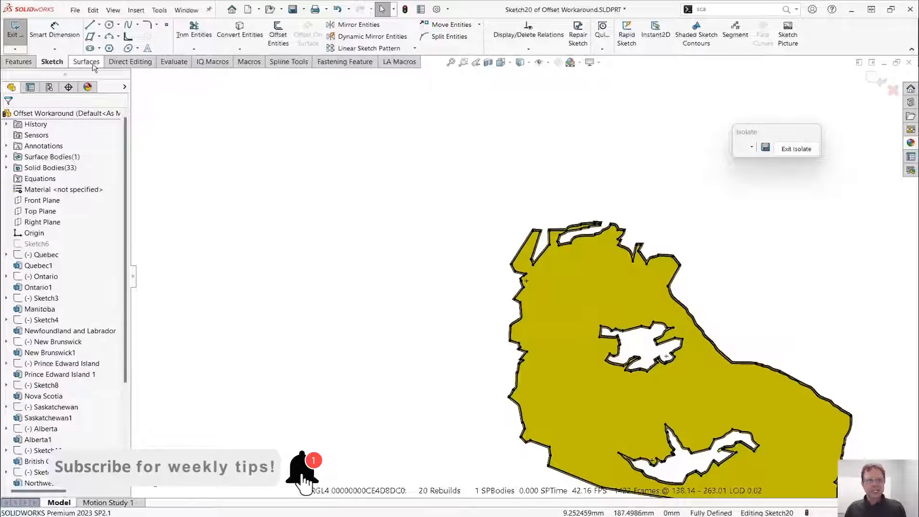
{"action": "left_click", "coordinate": [85, 62]}
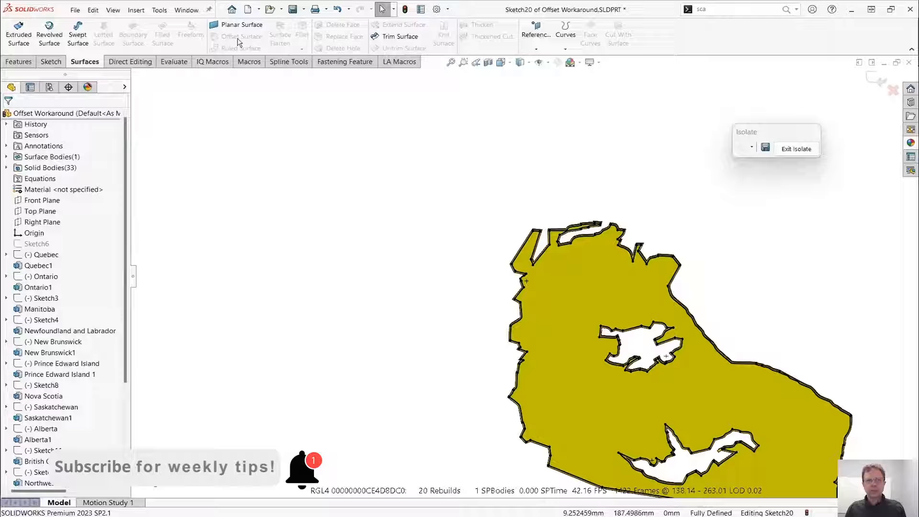